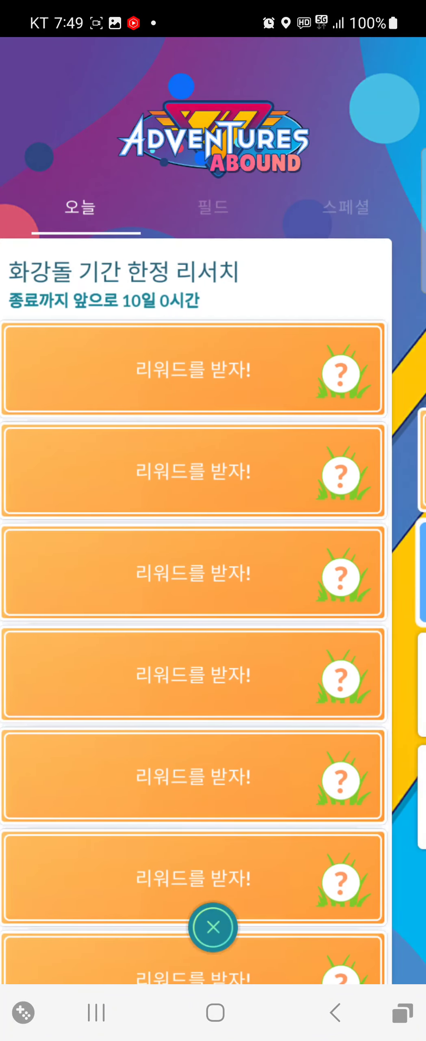
Scroll down to the Time Trial: Master Ball research tasks.
scroll("down", 3)
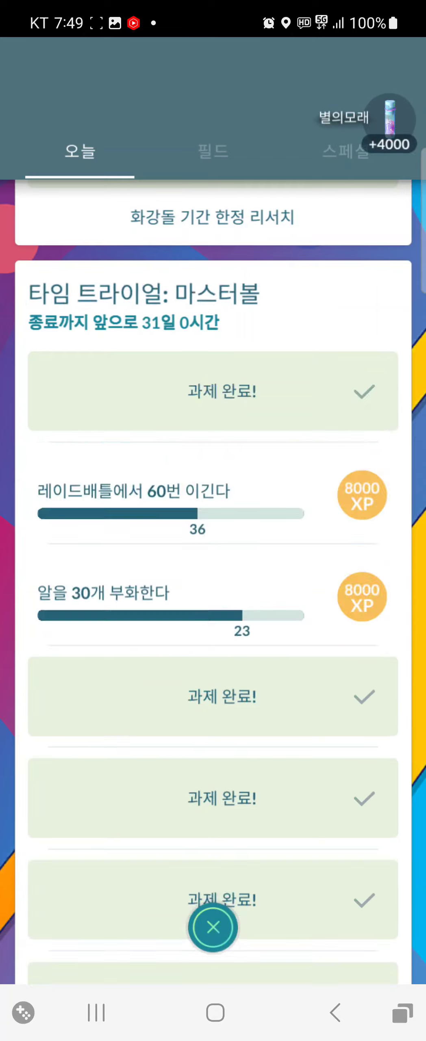
Claim a reward from the 화강돌 limited-time research task list.
left_click(213, 927)
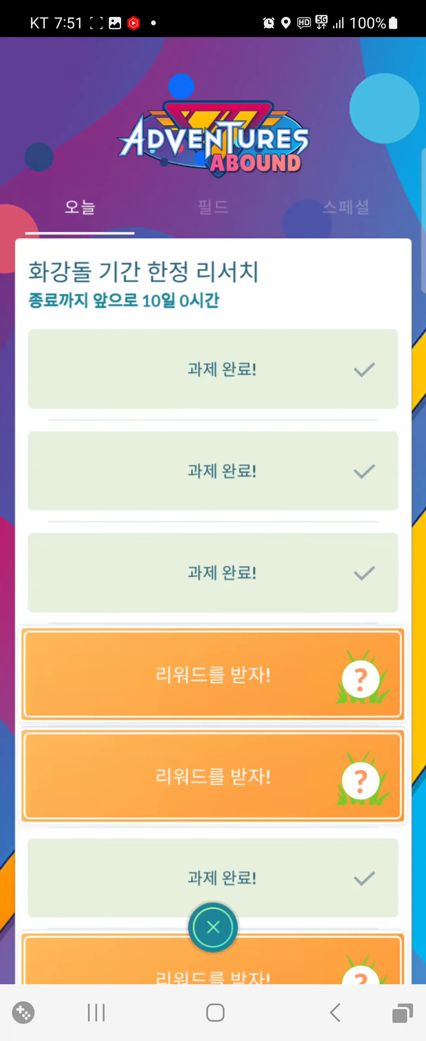
Claim the next task reward: 100 Stardust, 5 balls and 1 item.
left_click(213, 928)
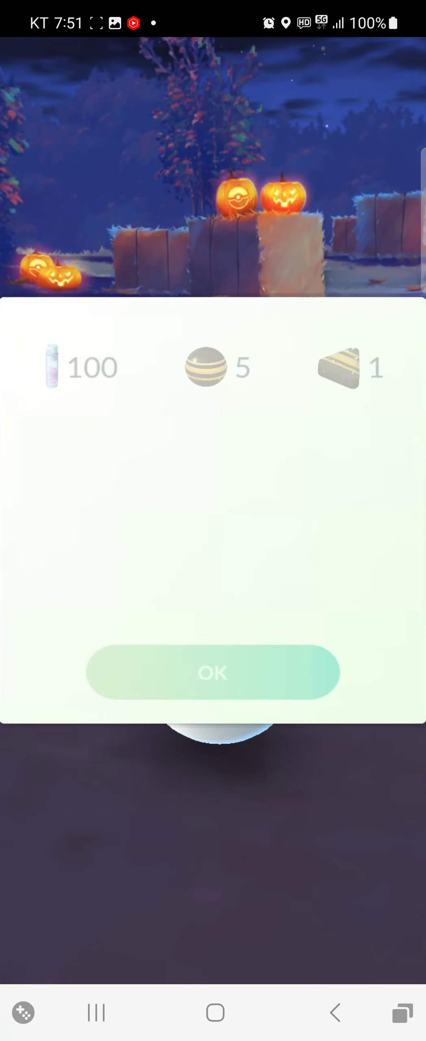
left_click(212, 672)
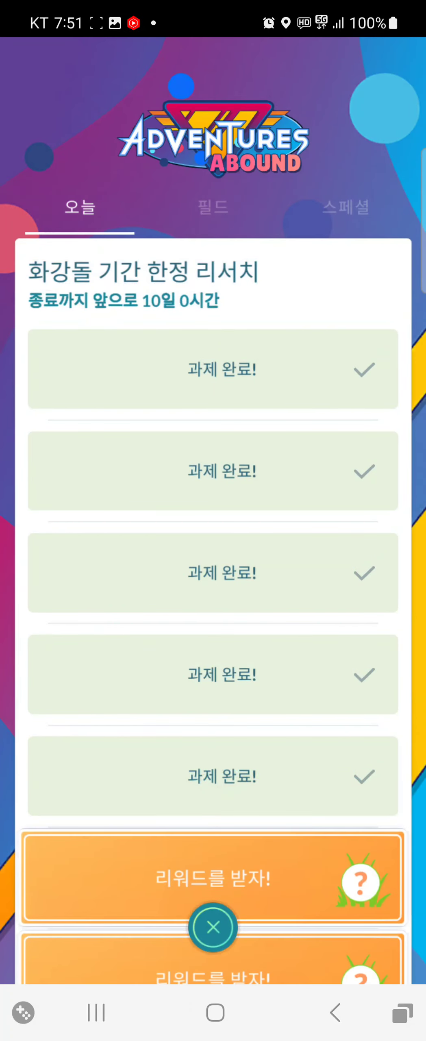
Claim the Shuppet encounter reward, catch it, and return to the research list.
left_click(212, 927)
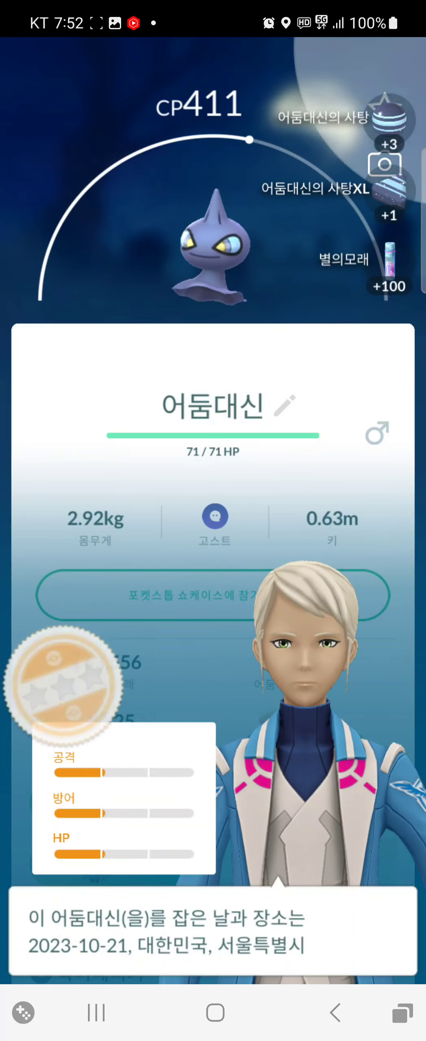
key("back")
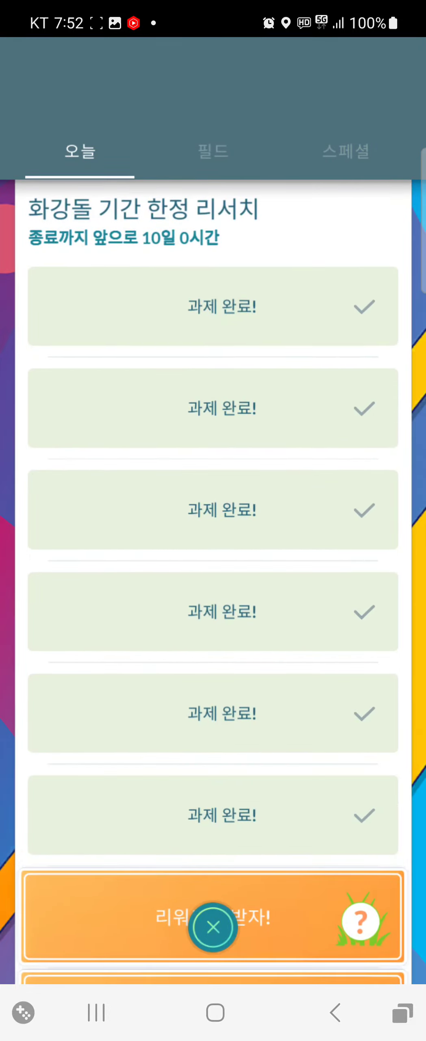
Catch the next encounter Pokémon for 100 Stardust, 3 candy and 170 XP.
left_click(212, 925)
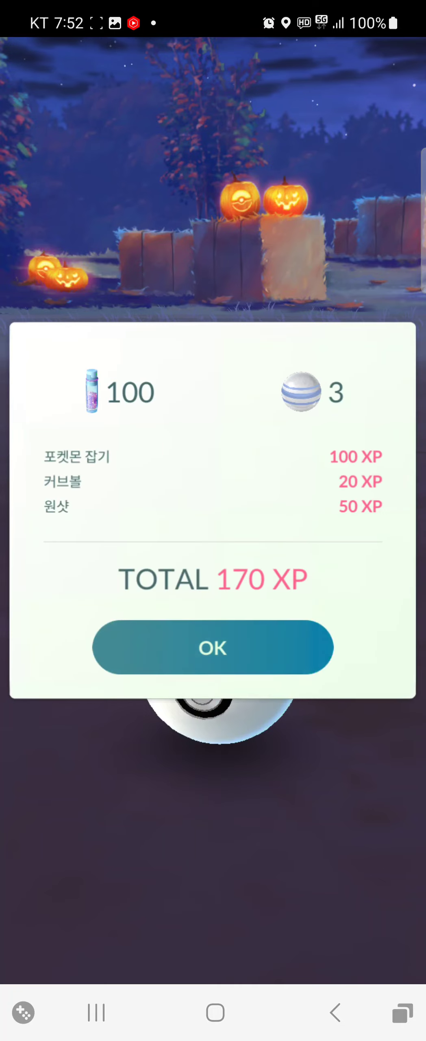
left_click(212, 646)
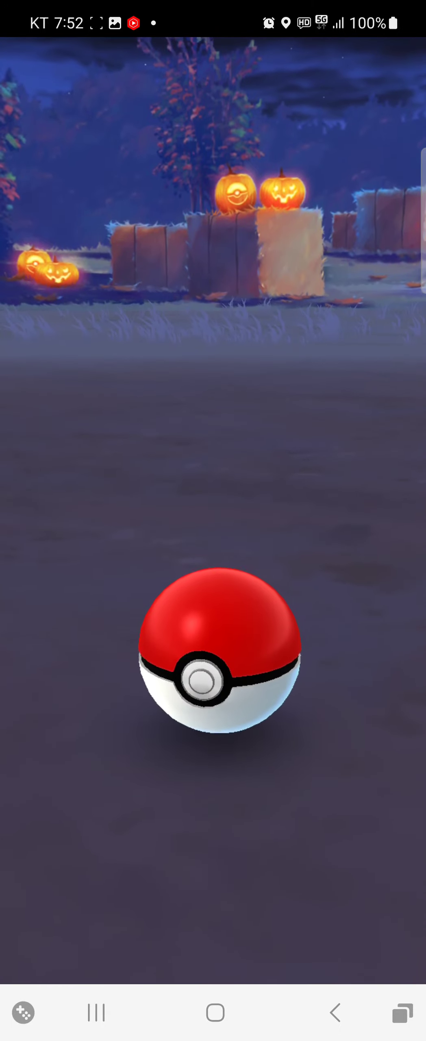
Accept the 100 Stardust and item rewards, then claim the last task reward.
left_click(214, 657)
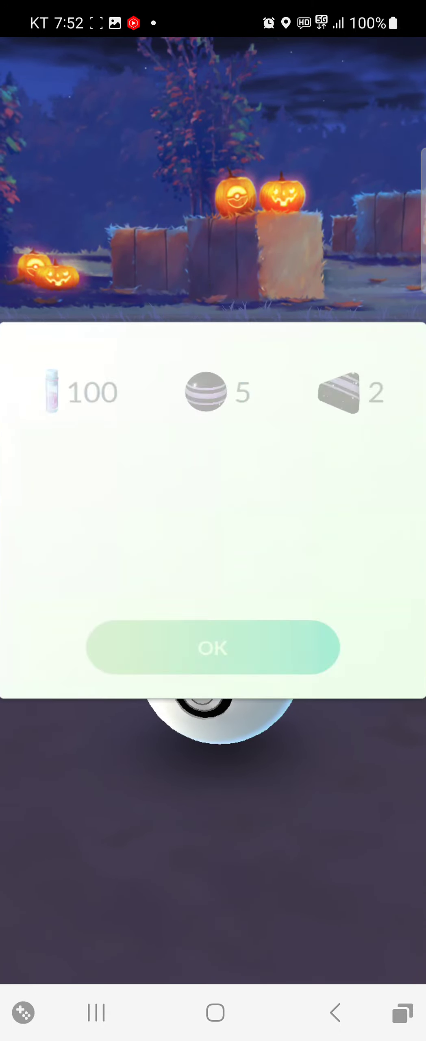
left_click(213, 647)
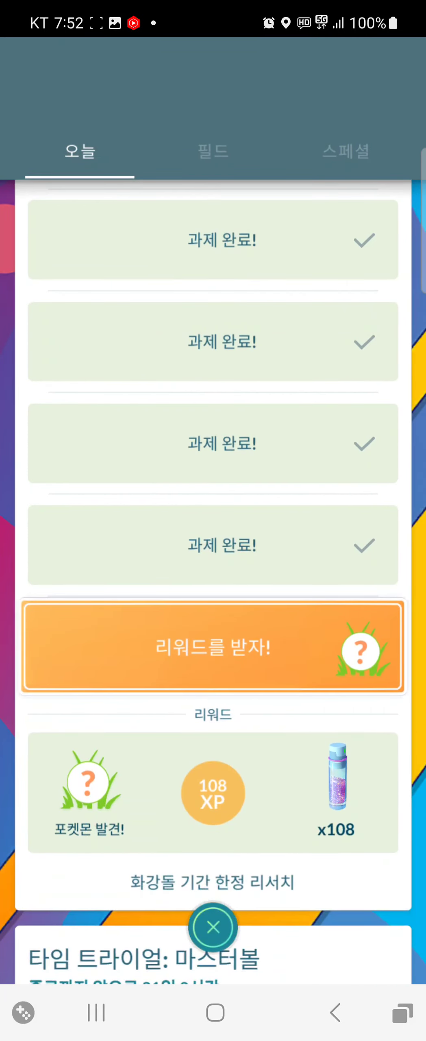
left_click(213, 648)
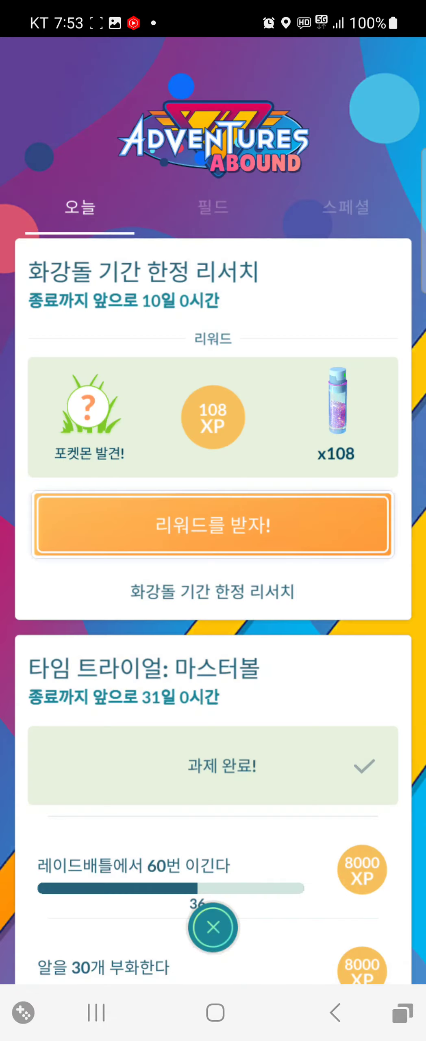
Claim the Fire Stone research's final reward and enter its Pokémon encounter.
left_click(213, 524)
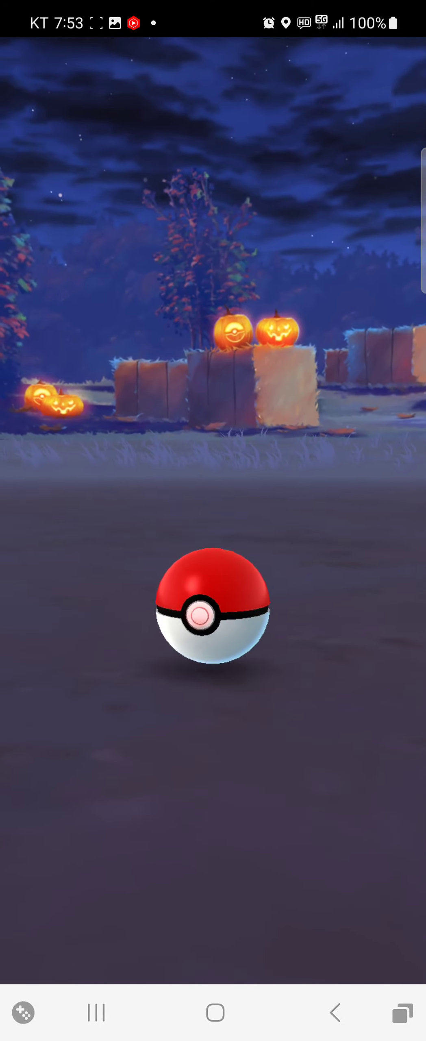
left_click(212, 617)
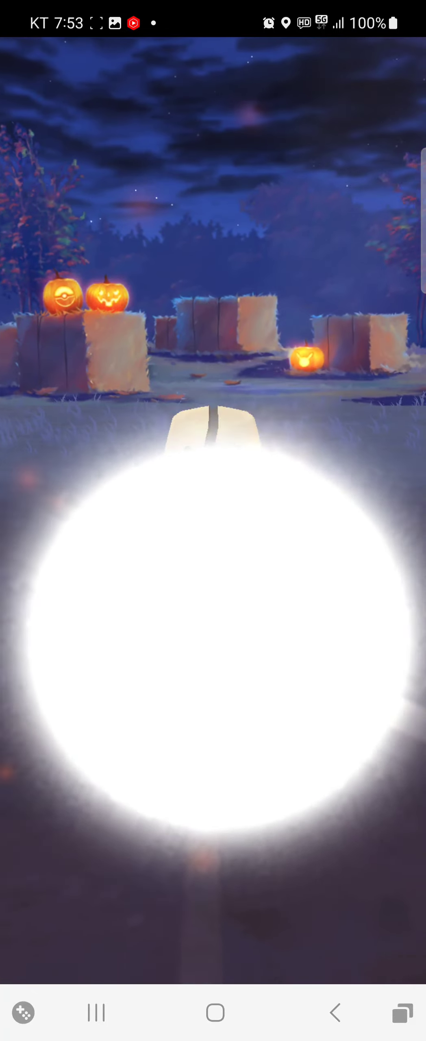